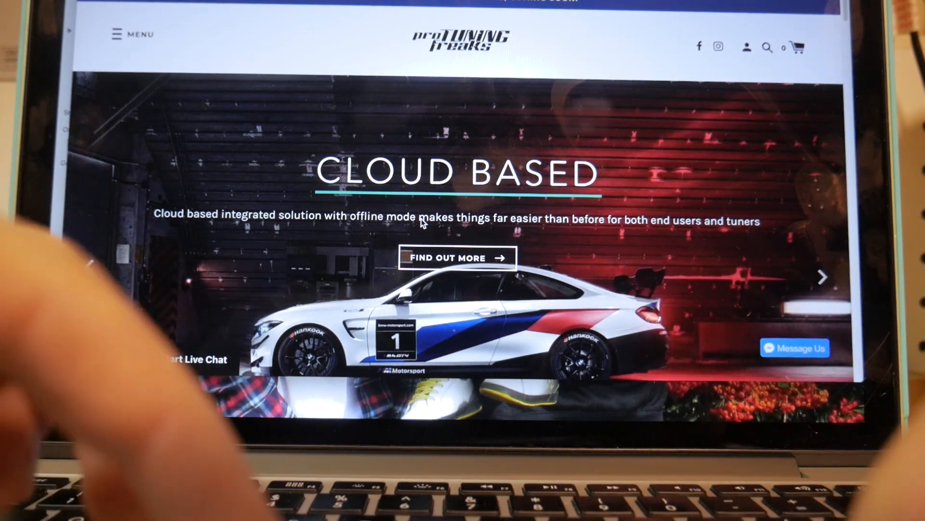
Step: Browse the bootmod3 tune listings for the N55, B58 and Supra
left_click(132, 33)
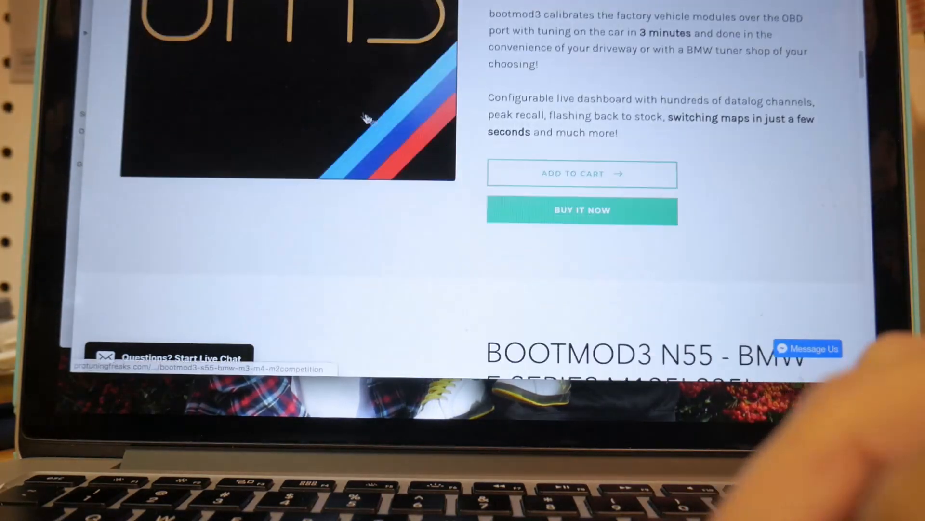
scroll("up", 3)
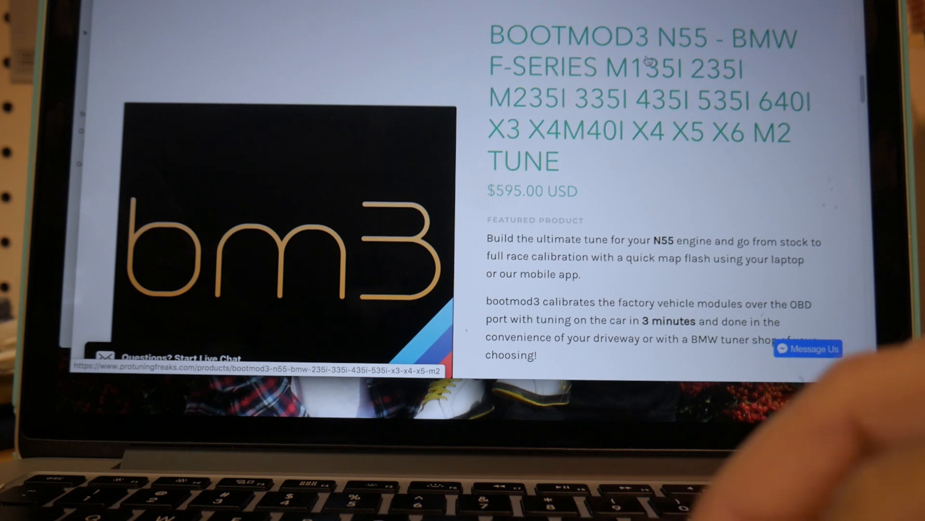
scroll("down", 3)
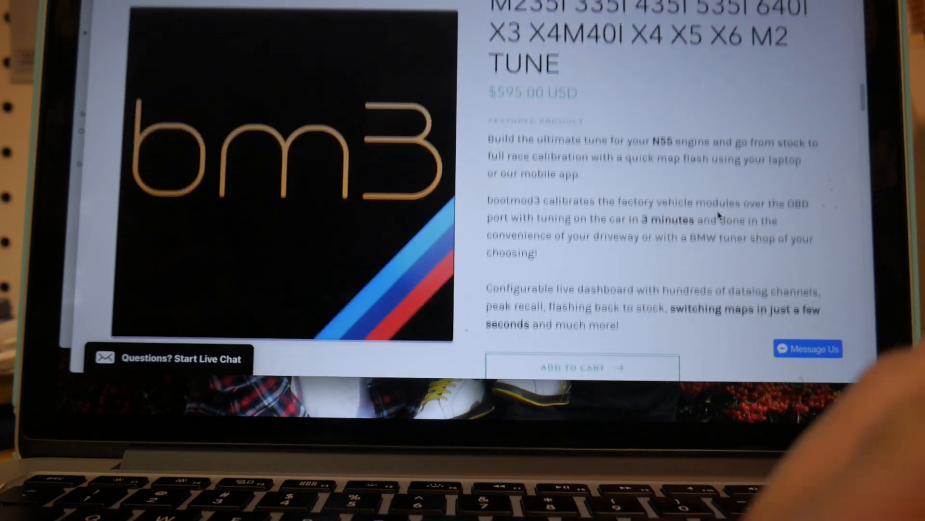
scroll("down", 3)
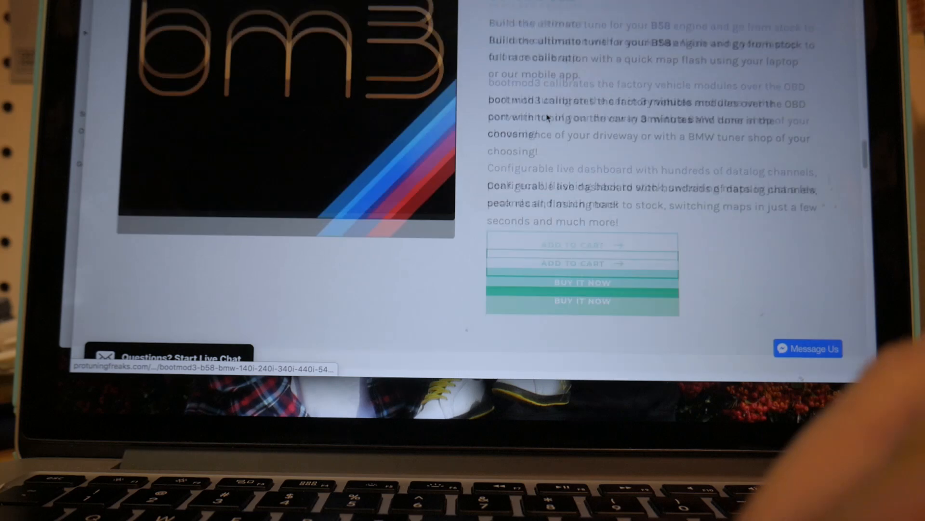
scroll("up", 3)
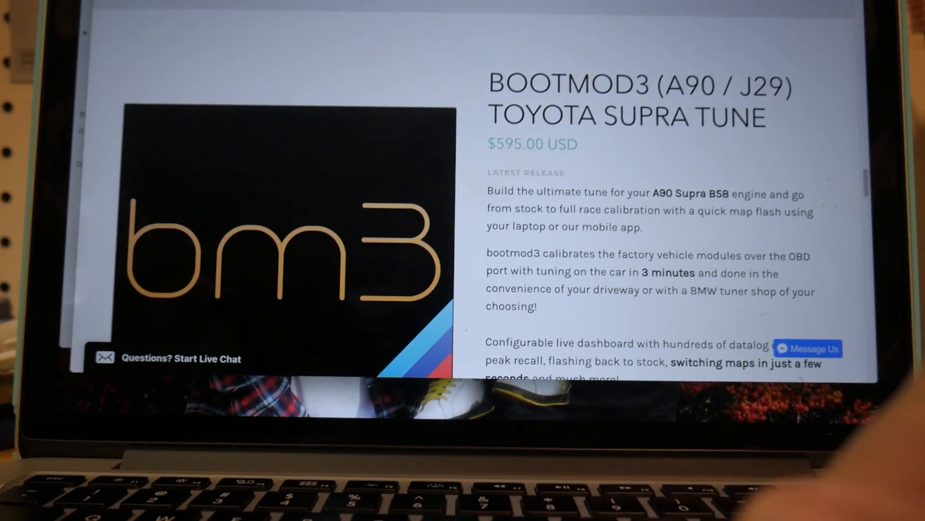
scroll("down", 3)
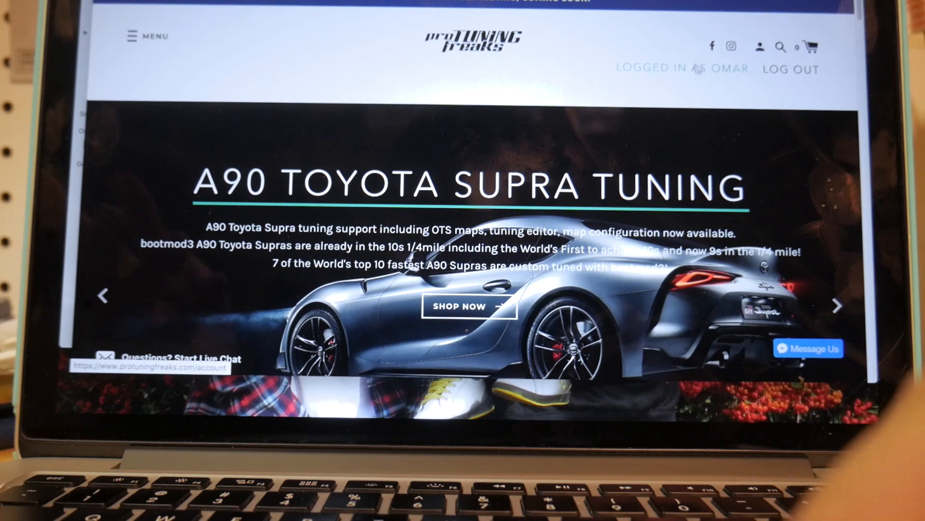
left_click(838, 305)
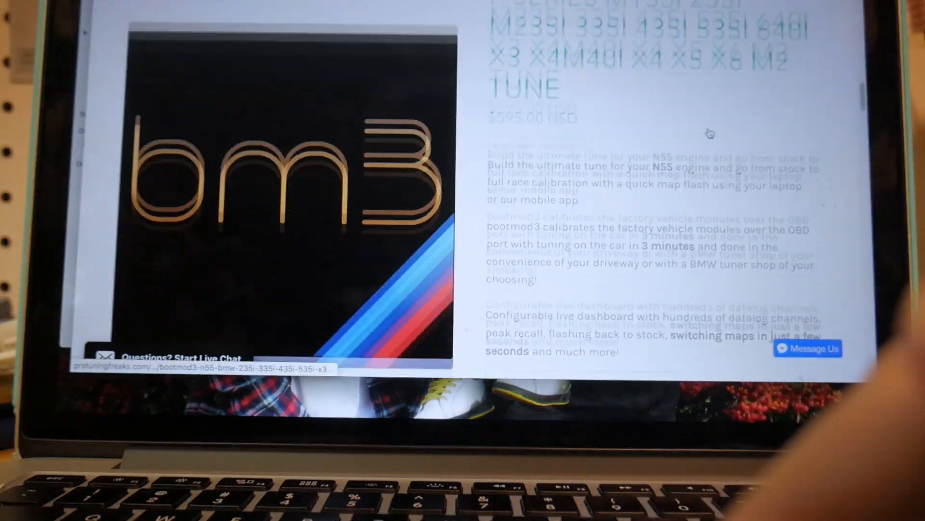
scroll("down", 3)
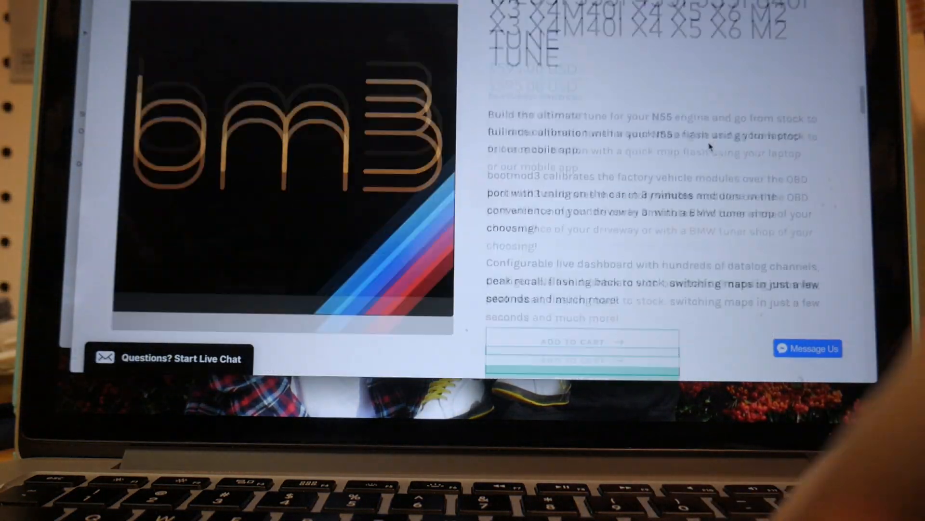
scroll("up", 3)
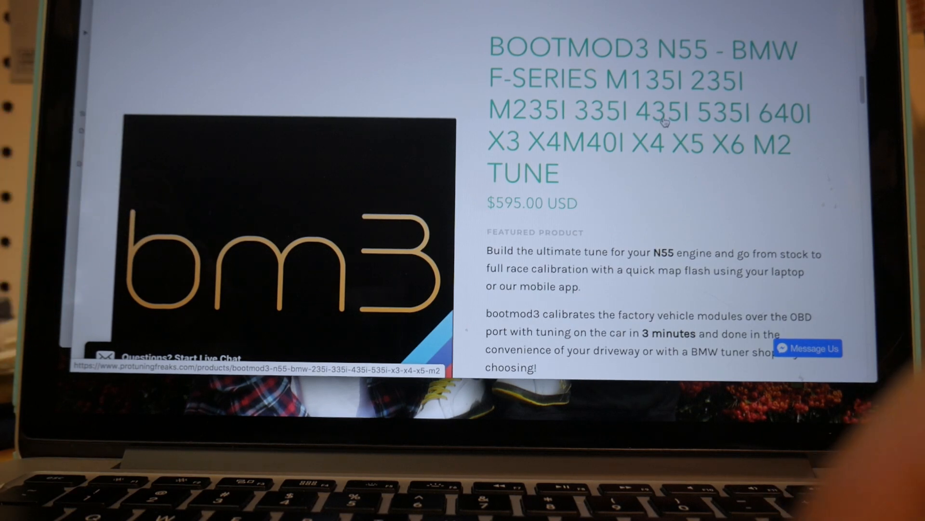
scroll("down", 3)
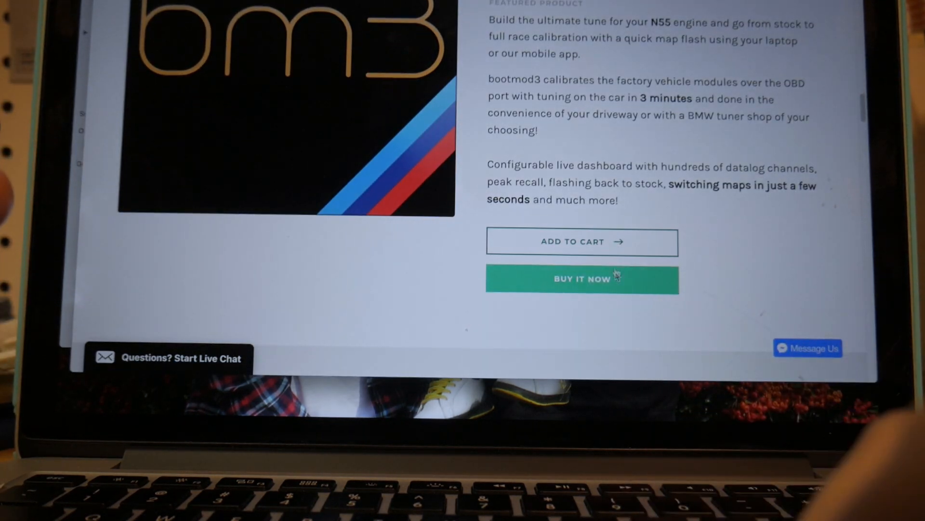
scroll("up", 3)
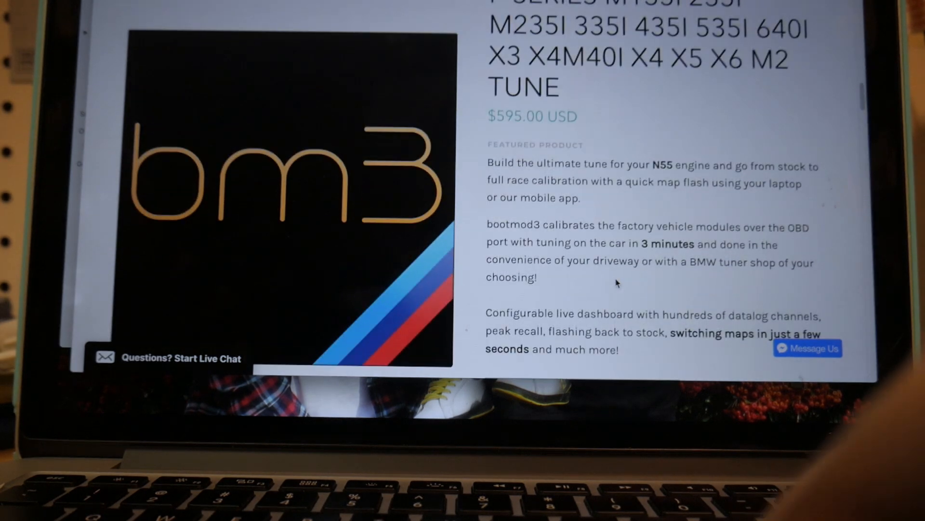
scroll("down", 3)
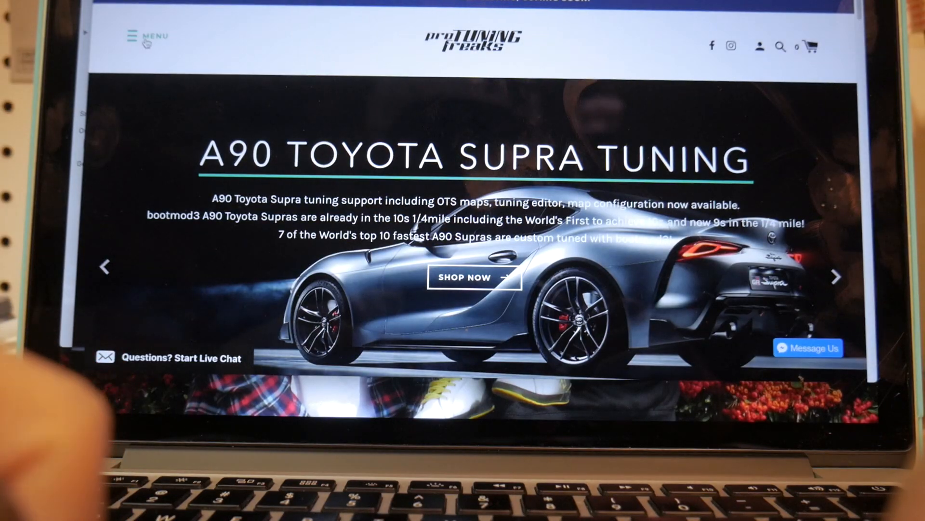
Step: Switch over to the bootmod3 web app
left_click(147, 37)
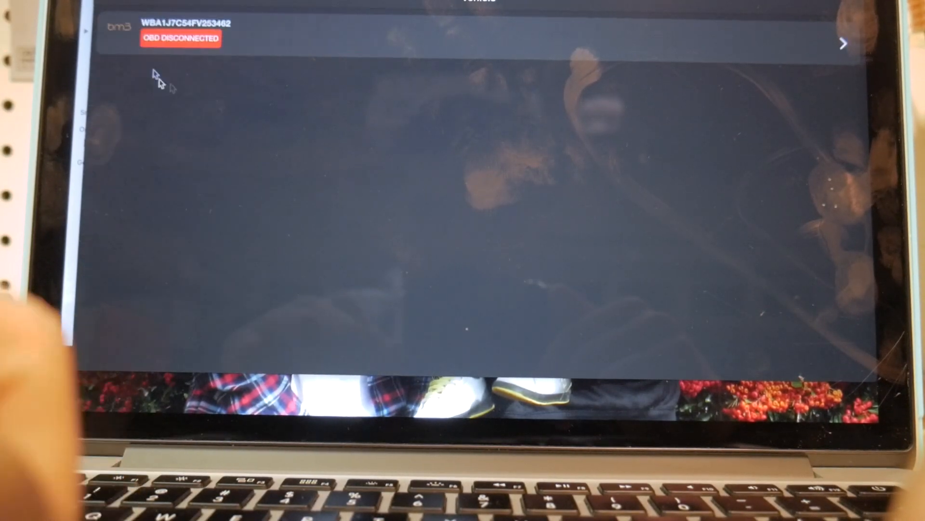
mouse_move(476, 156)
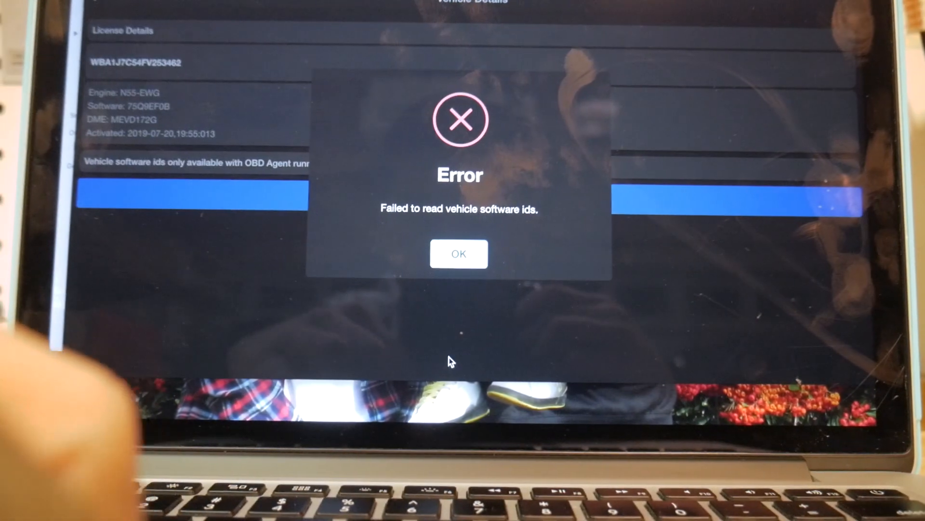
Step: Dismiss the failure-to-read software ids error
left_click(458, 253)
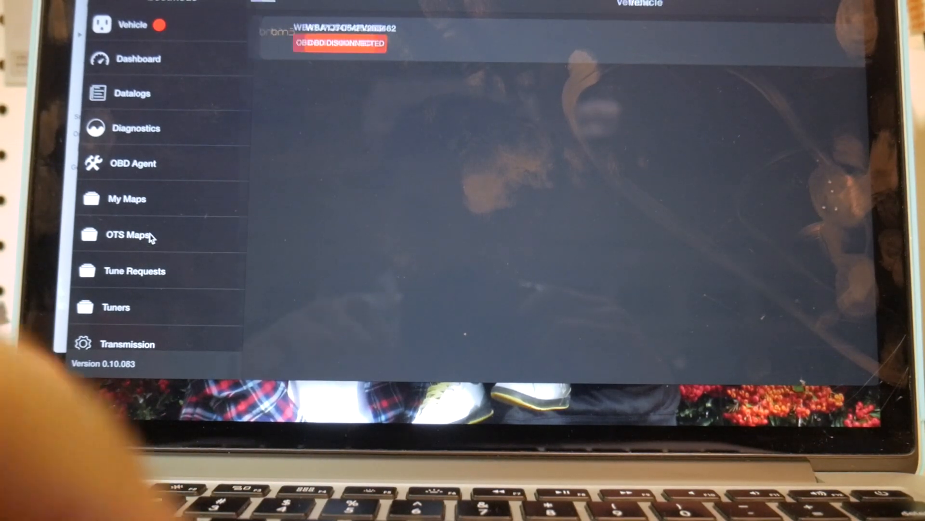
Step: Browse the N55 off-the-shelf maps list, Stage 0+ through Stage 2H, for Stage 1 ACN91
left_click(127, 235)
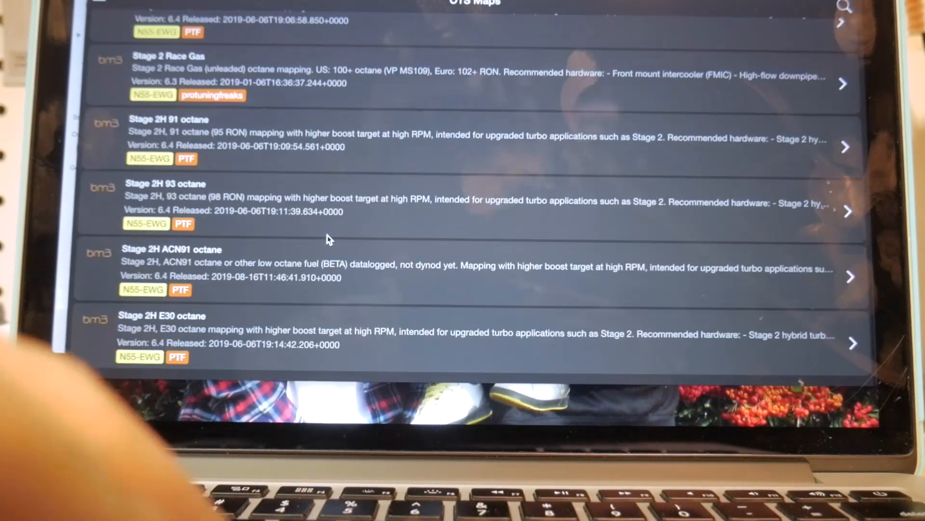
scroll("up", 3)
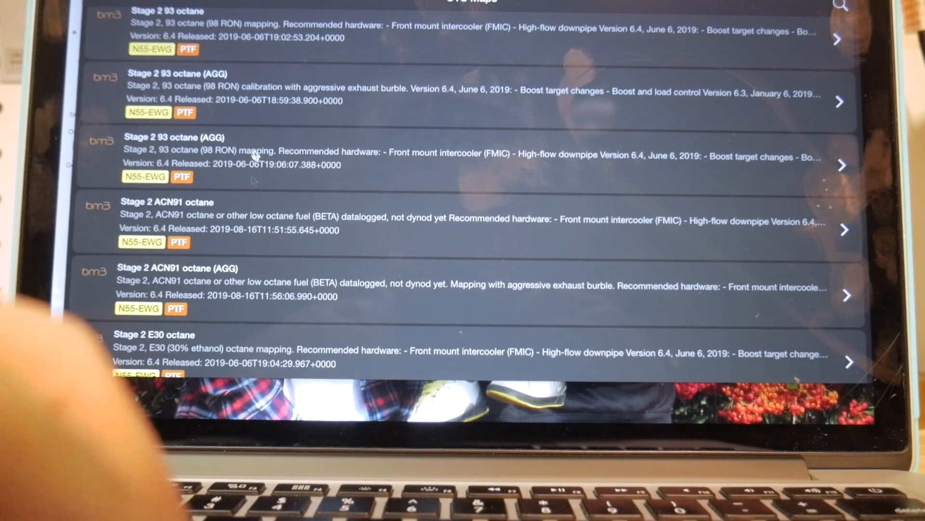
scroll("up", 3)
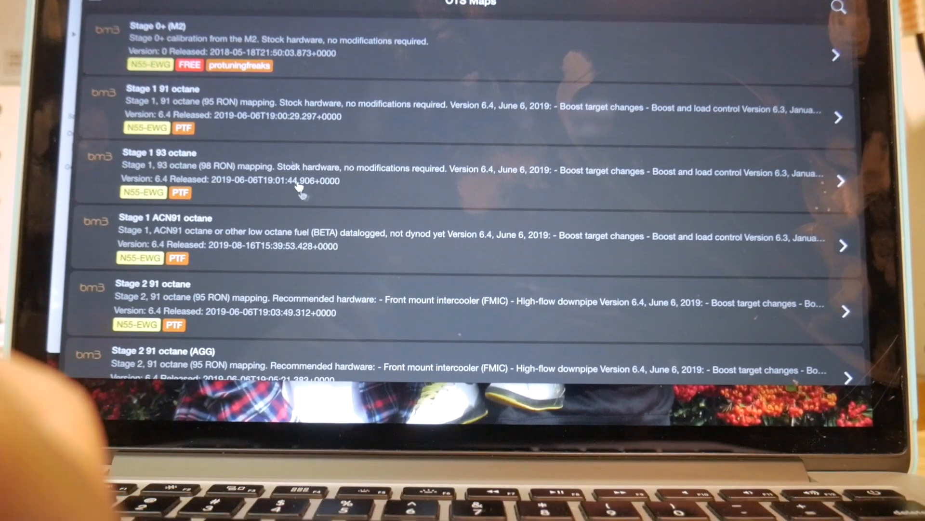
scroll("up", 3)
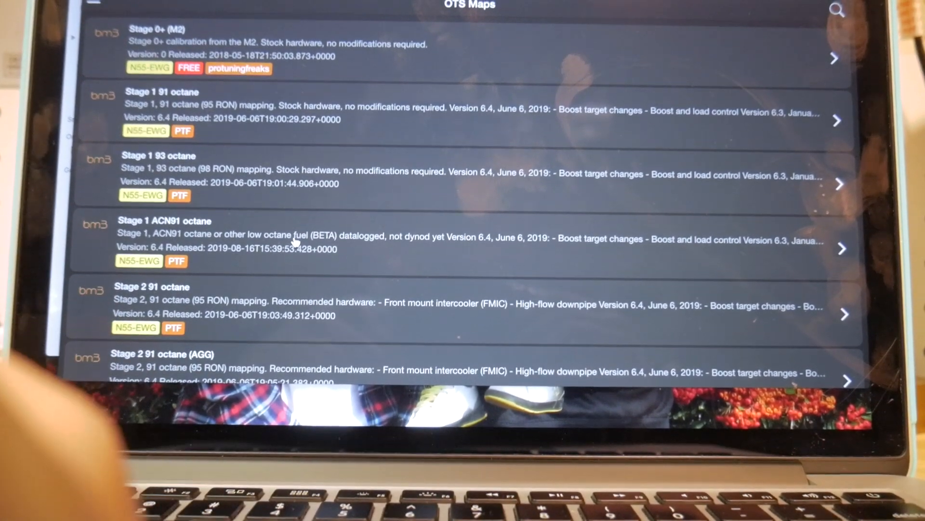
scroll("up", 3)
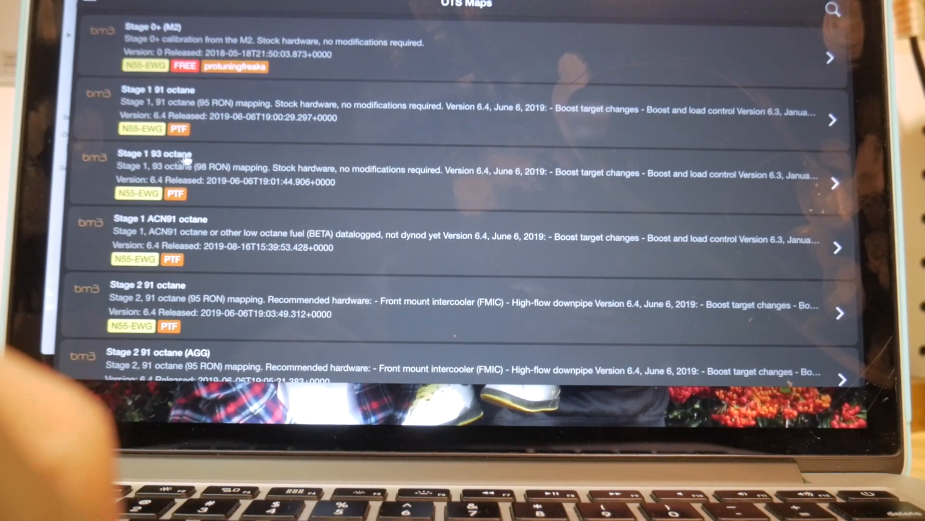
scroll("up", 3)
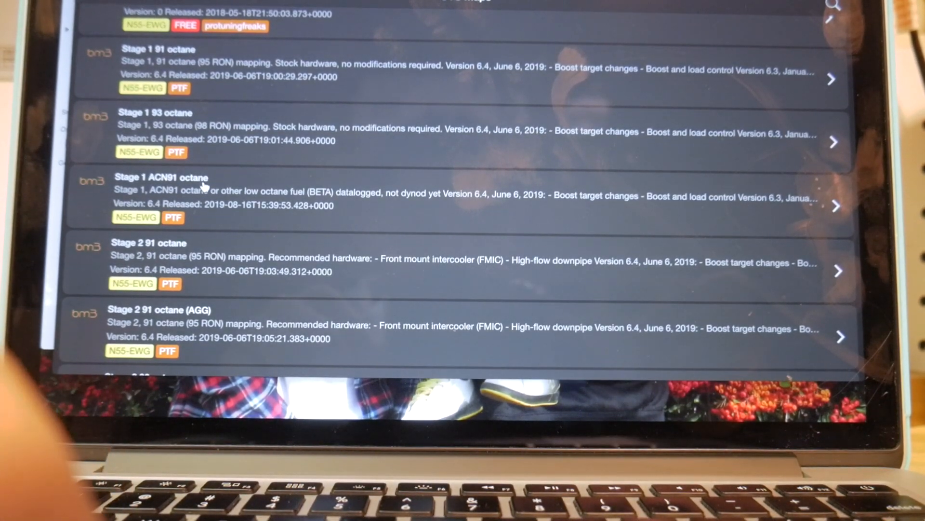
mouse_move(200, 182)
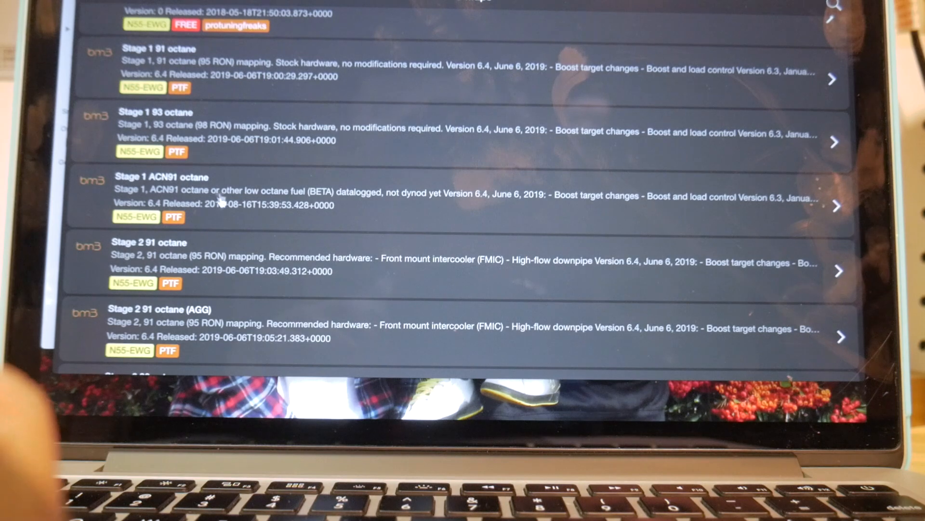
scroll("up", 3)
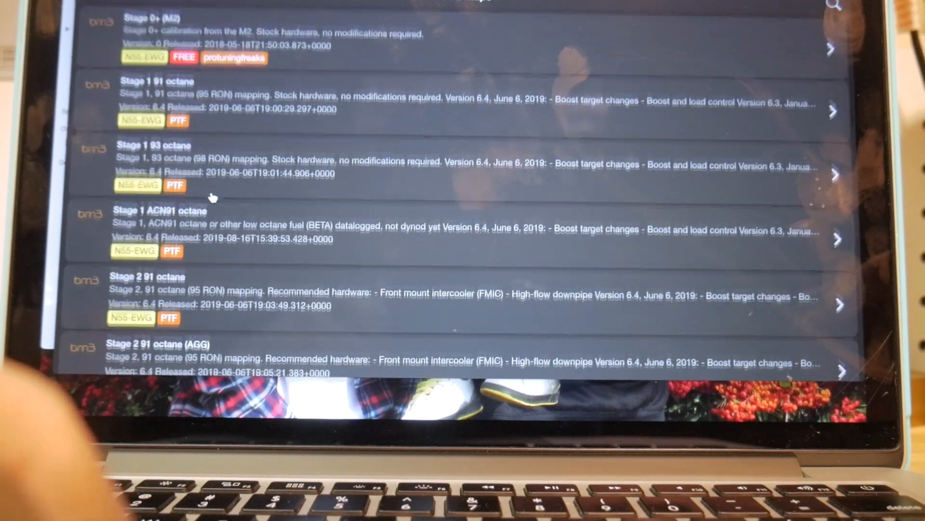
scroll("down", 3)
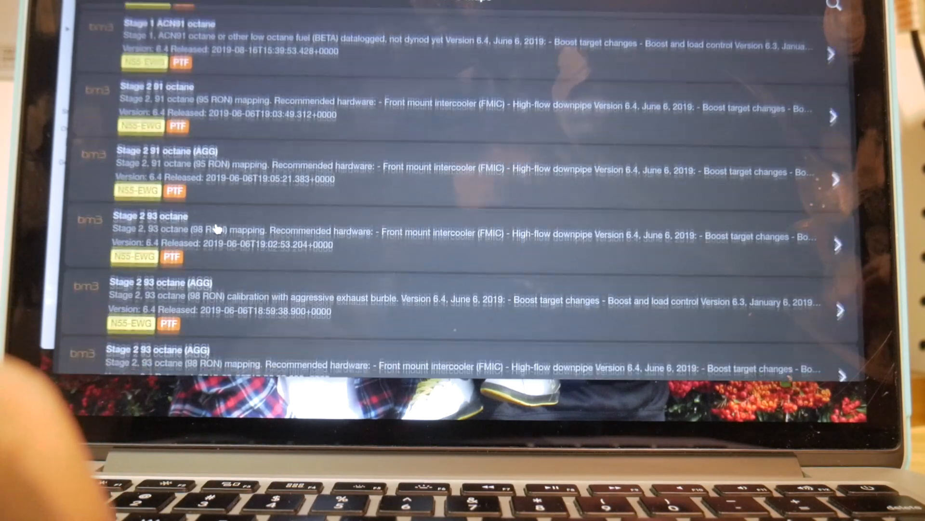
scroll("down", 3)
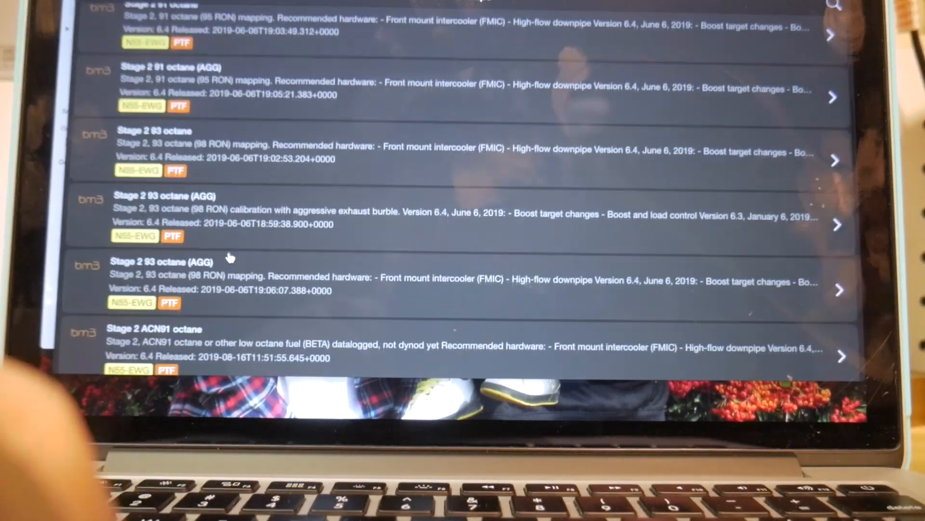
scroll("down", 3)
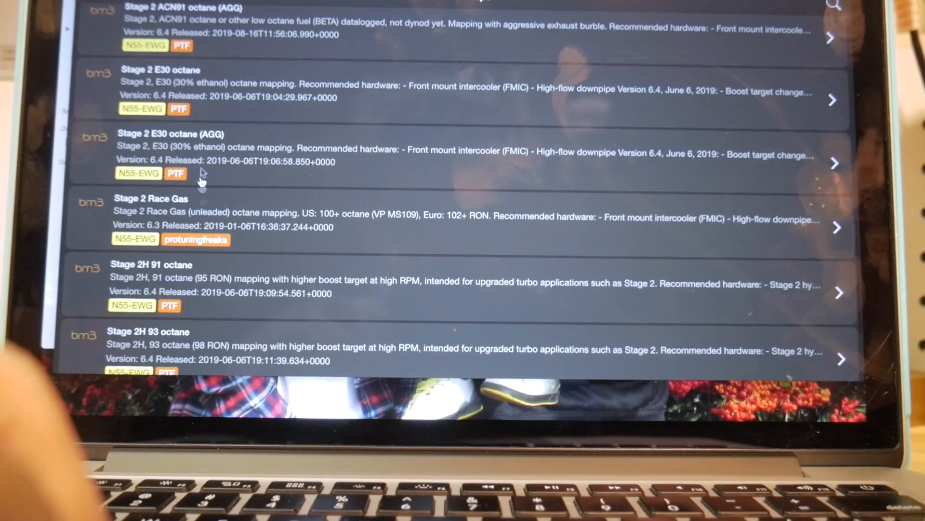
mouse_move(242, 142)
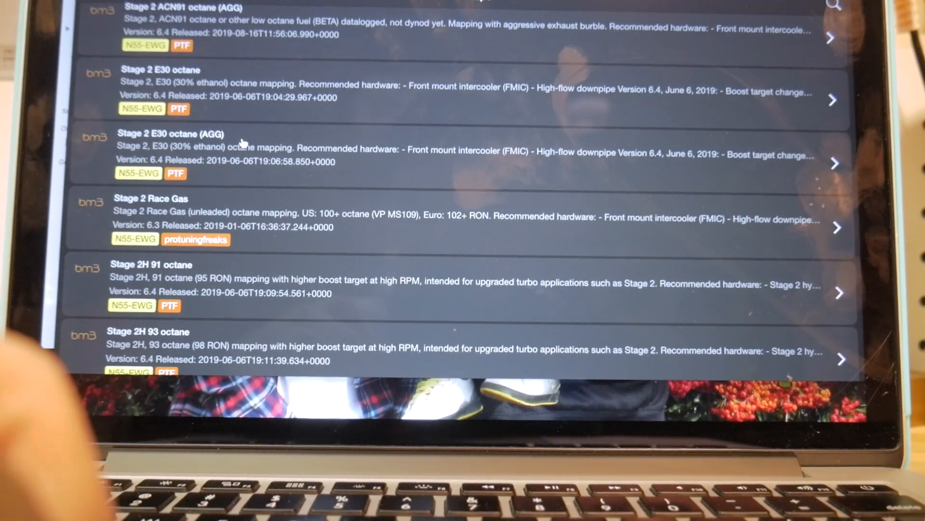
scroll("down", 3)
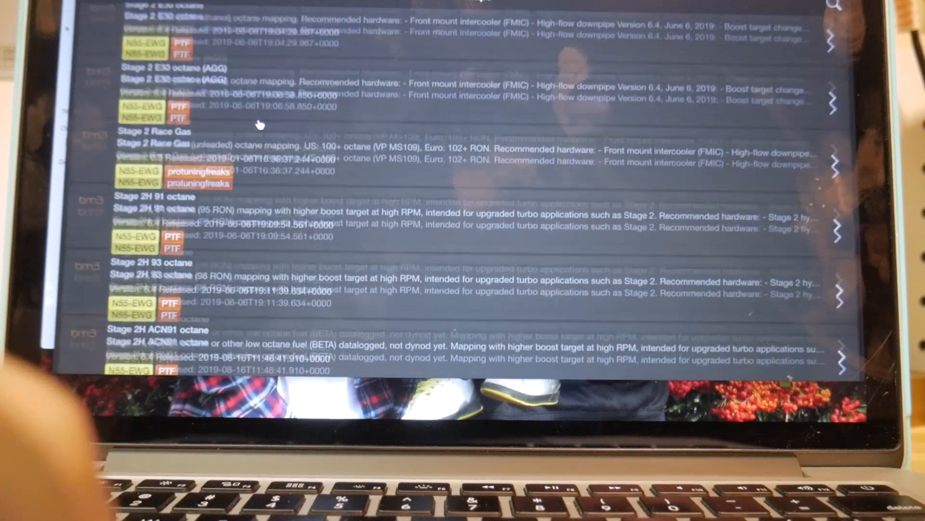
scroll("up", 3)
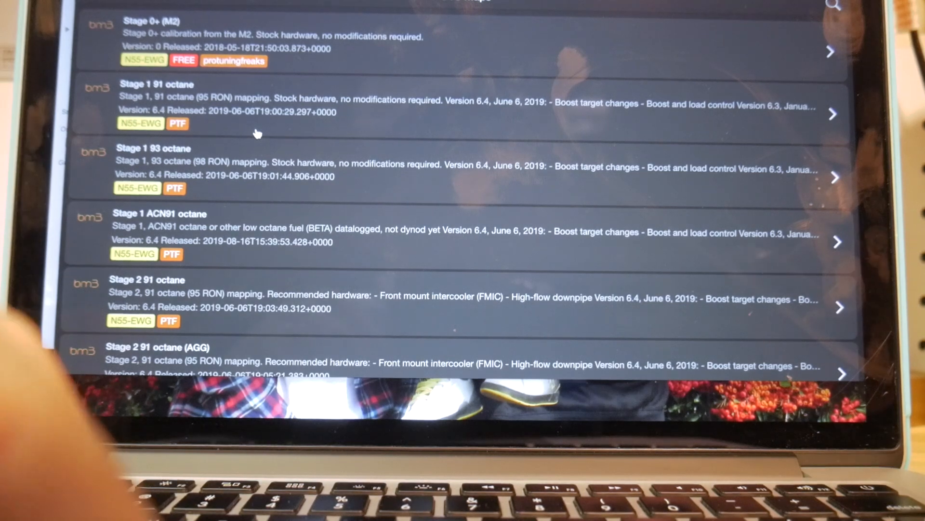
scroll("down", 3)
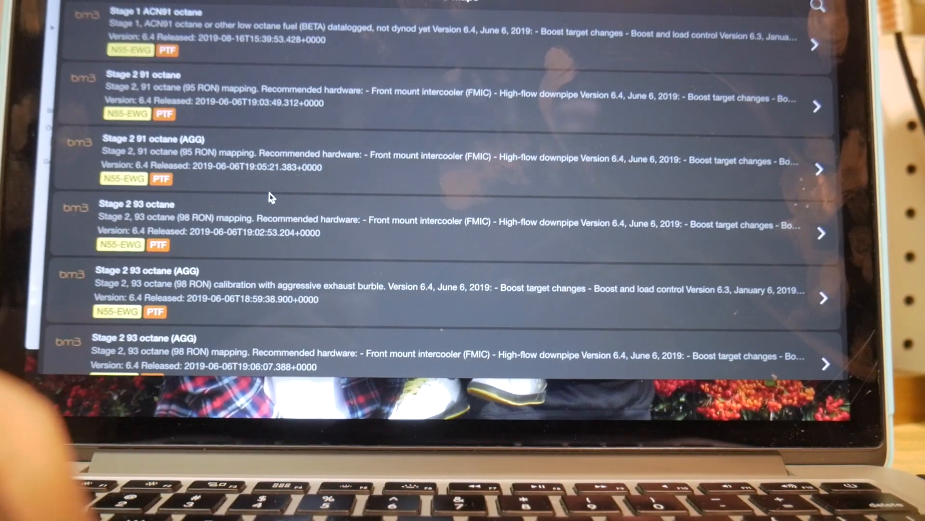
scroll("up", 3)
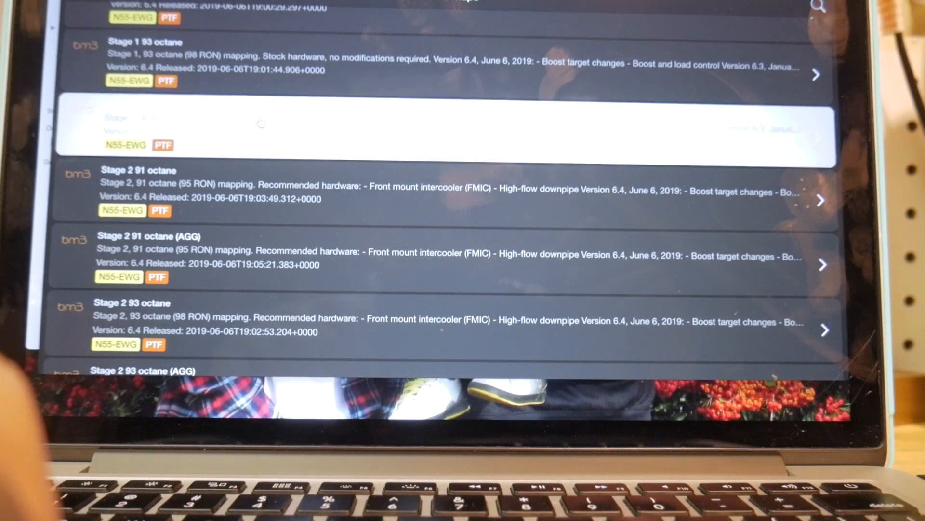
Step: Get and confirm the Stage 1 ACN91 octane tune, then open it from My Maps
left_click(413, 127)
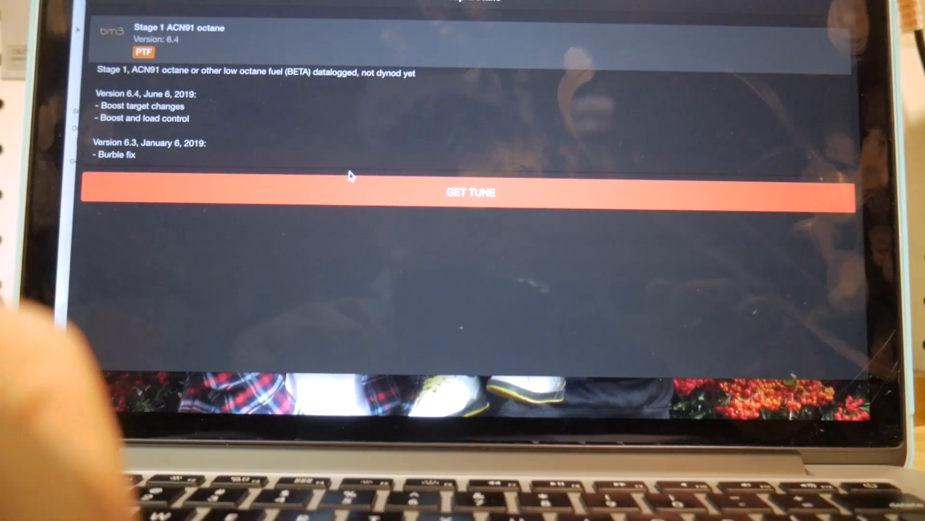
left_click(468, 192)
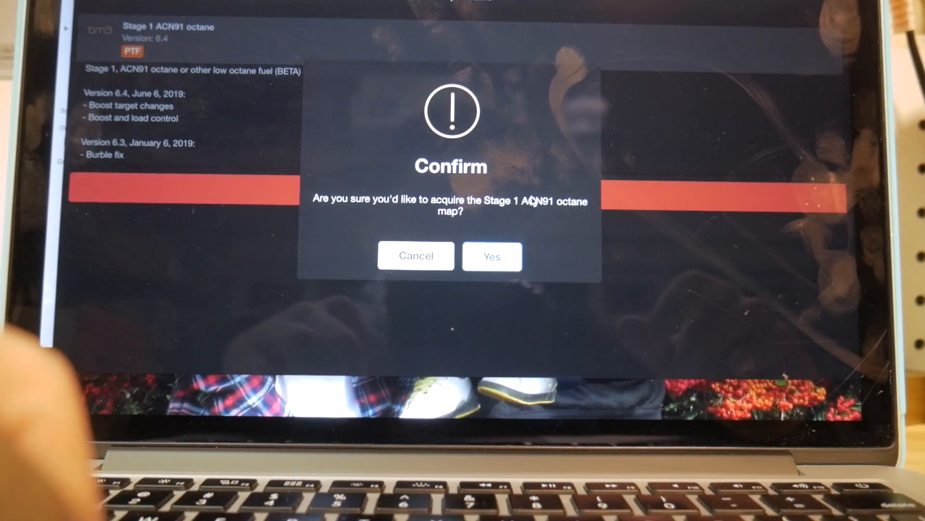
left_click(492, 256)
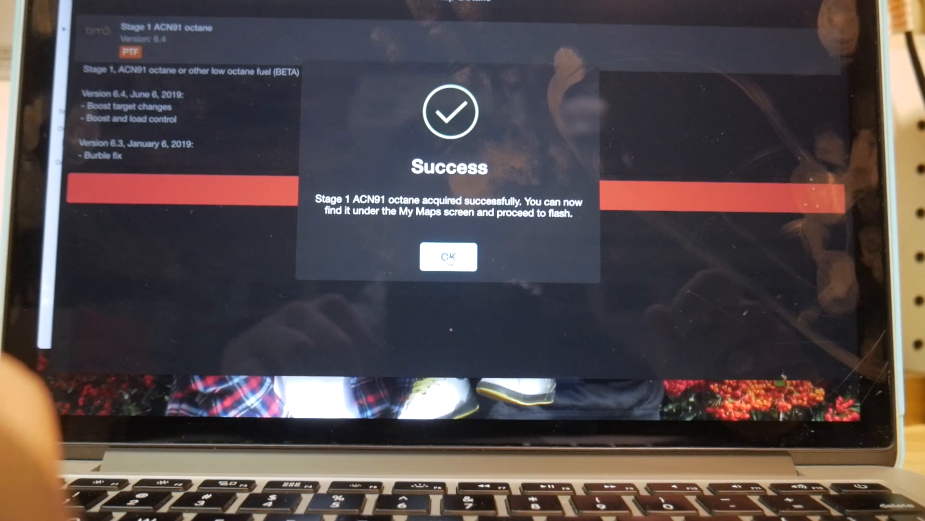
left_click(449, 257)
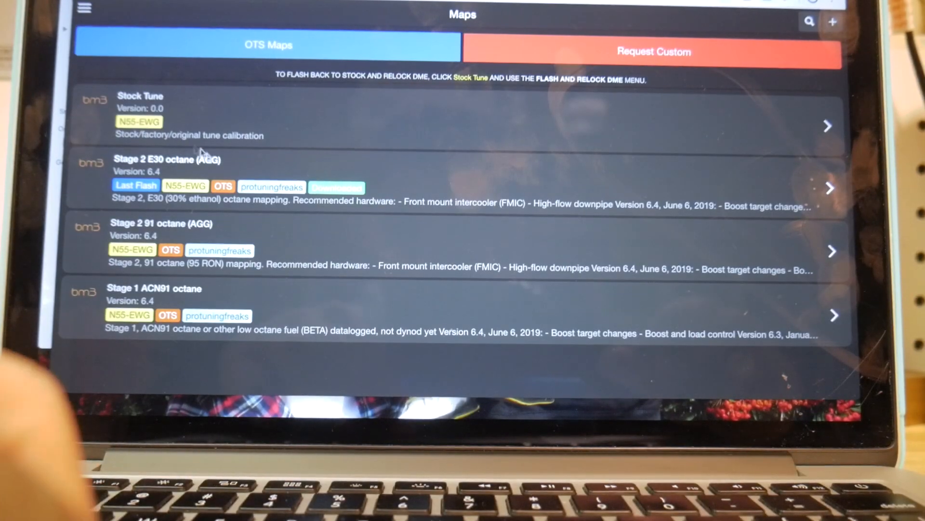
mouse_move(366, 139)
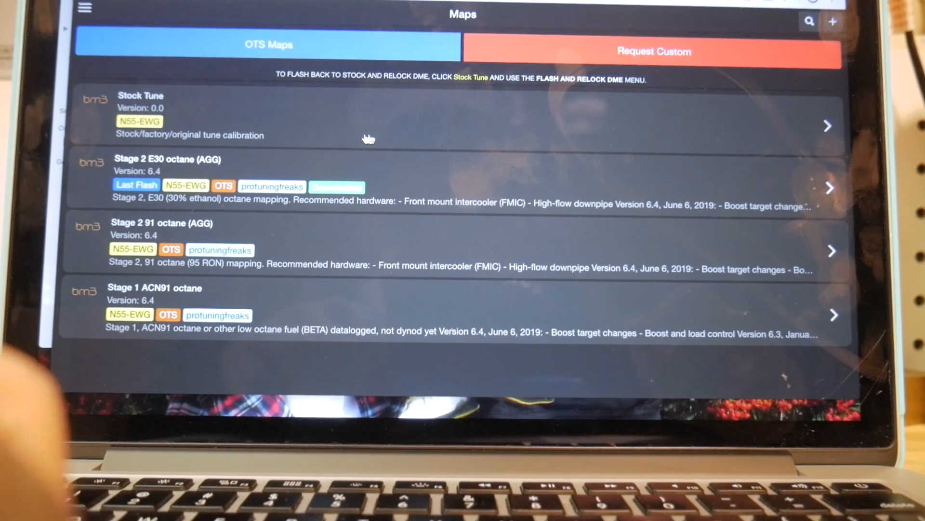
mouse_move(331, 110)
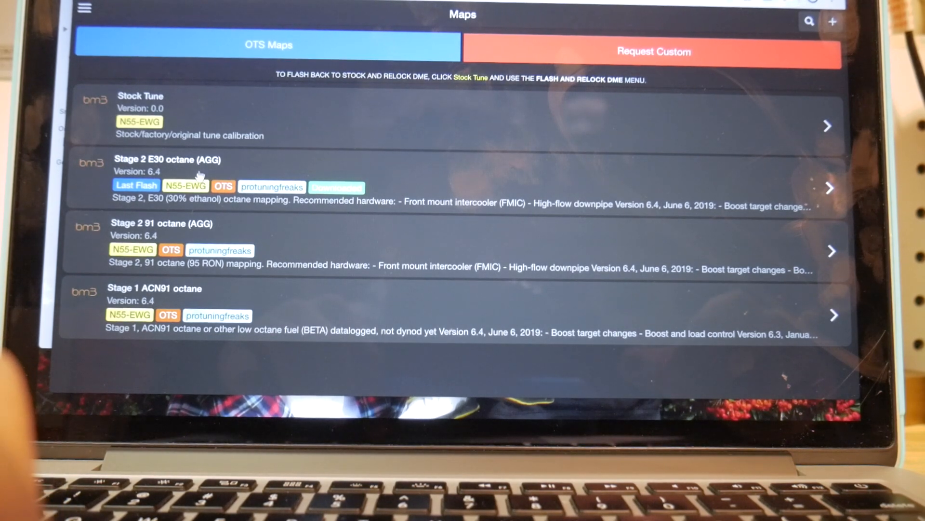
mouse_move(242, 290)
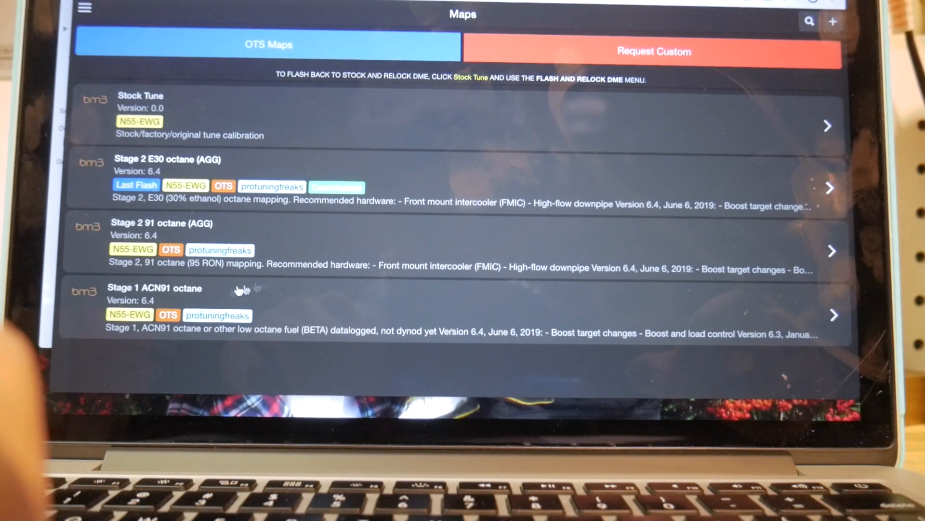
mouse_move(352, 304)
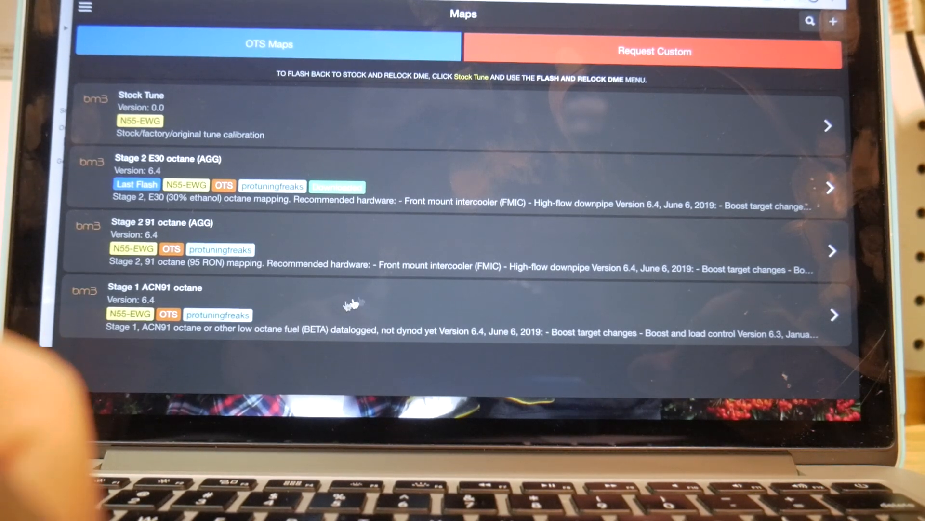
left_click(355, 307)
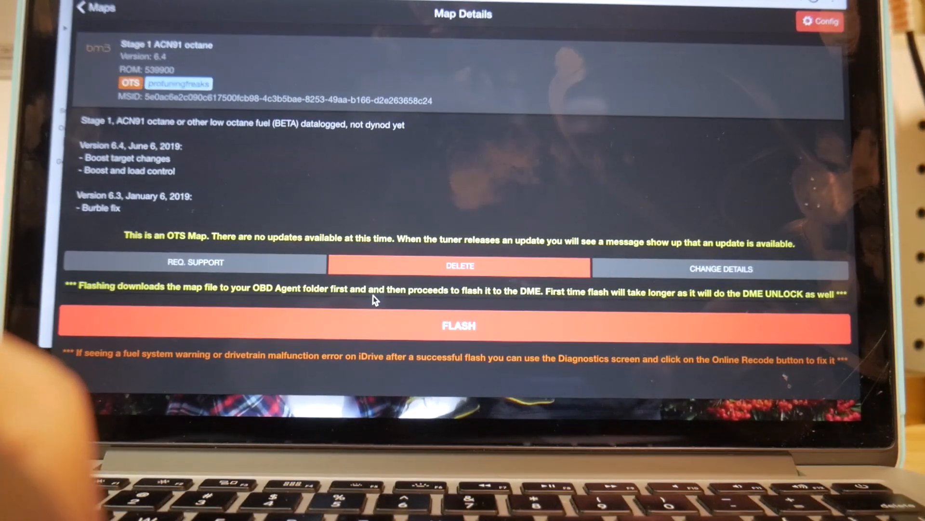
mouse_move(311, 340)
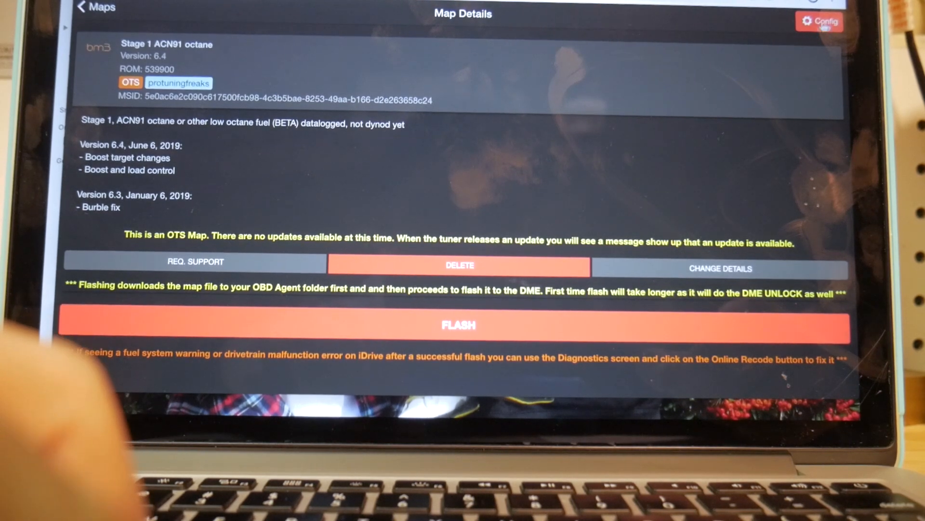
Step: Review the Stage 1 ACN91 map's configuration settings, then return to Map Details
left_click(819, 22)
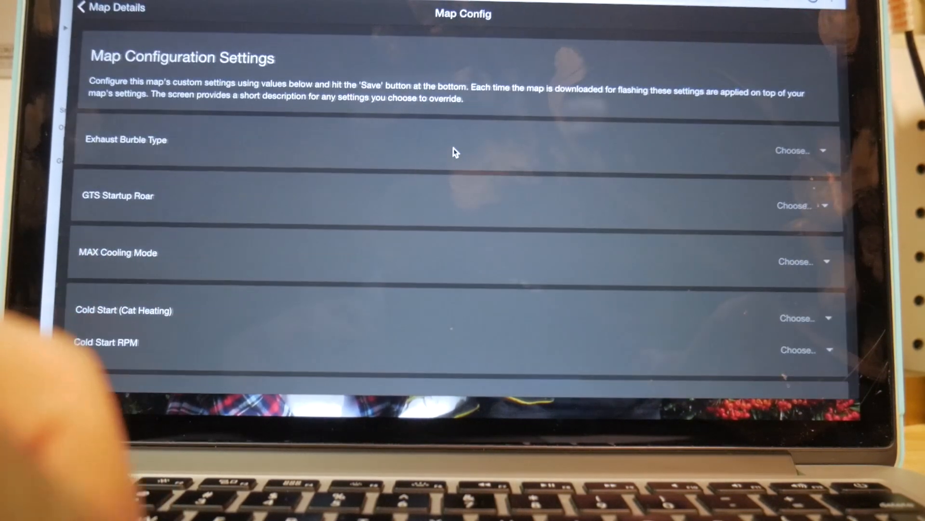
scroll("down", 3)
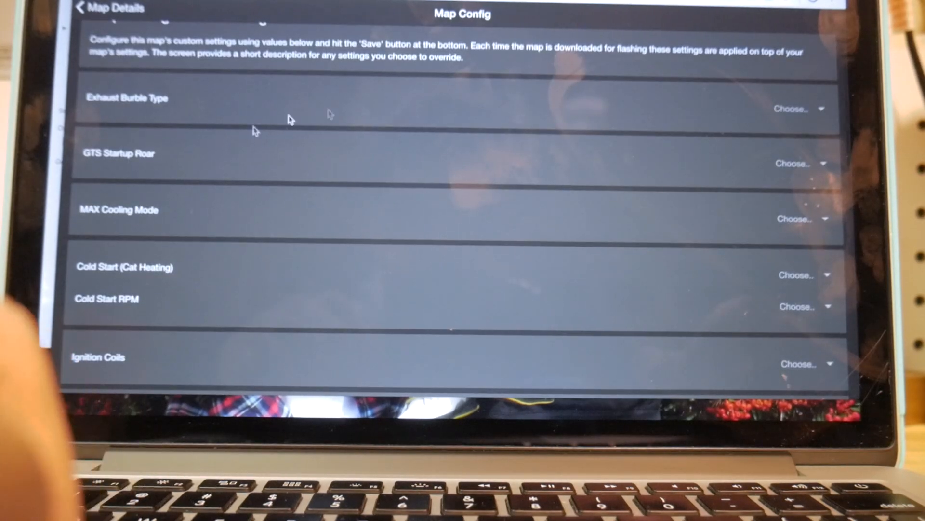
scroll("down", 3)
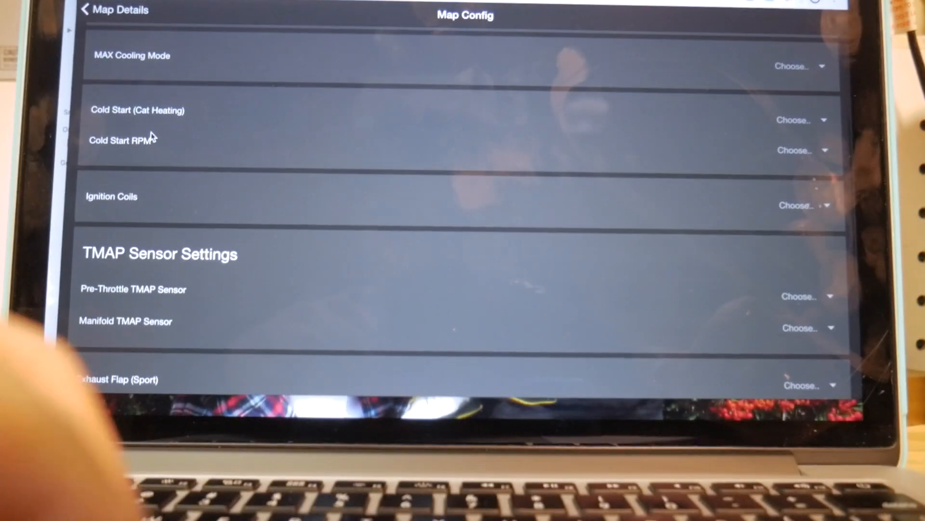
scroll("down", 3)
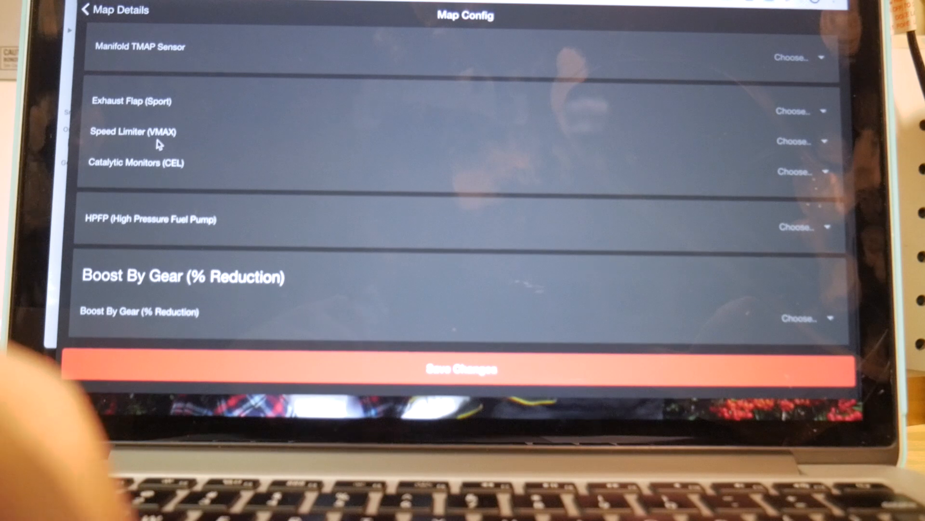
mouse_move(197, 210)
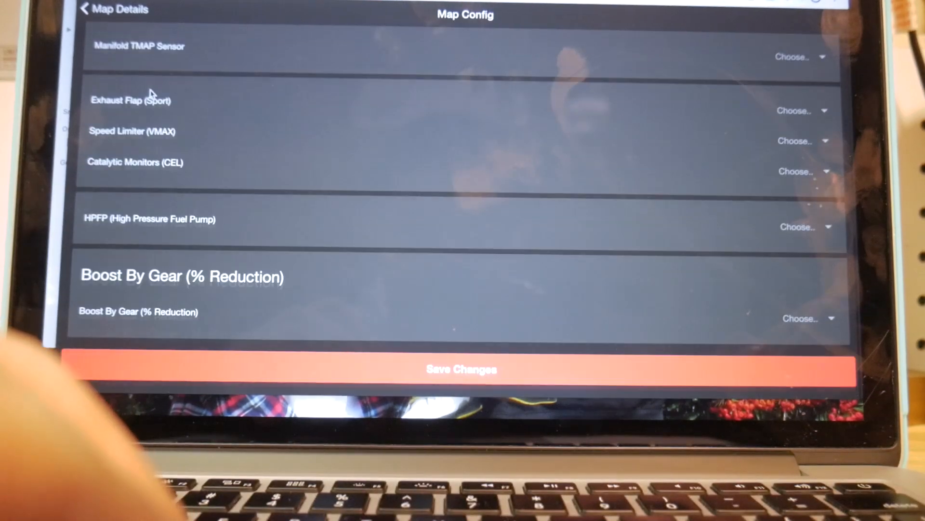
left_click(86, 8)
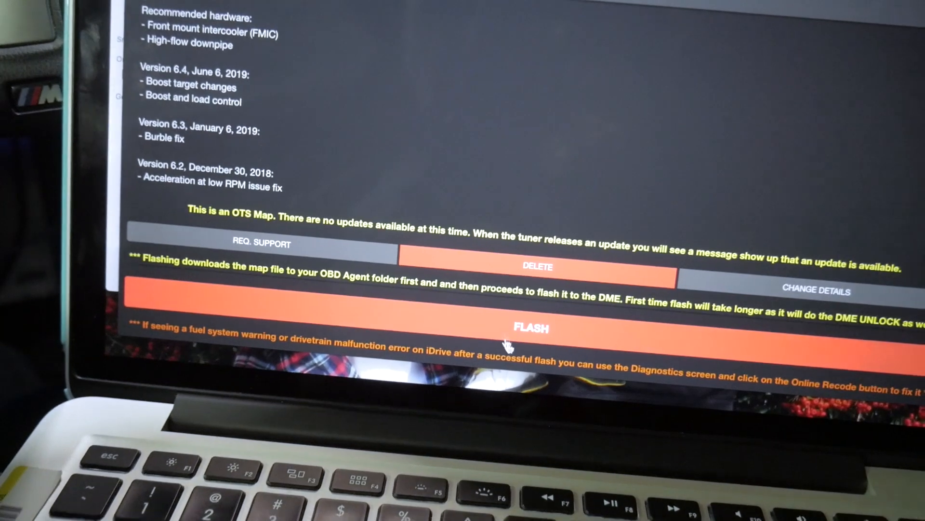
Step: Flash the Stage 2 91 octane (AGG) map now, starting its download
left_click(531, 329)
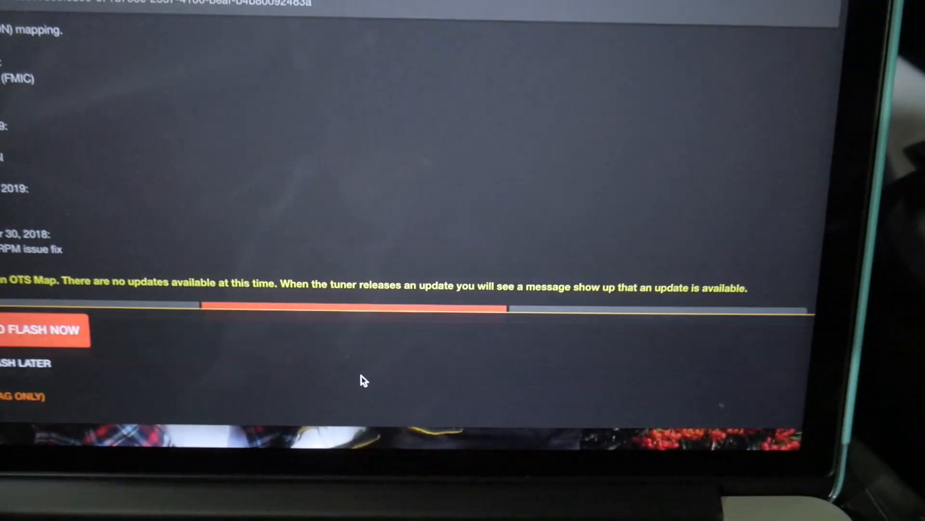
left_click(45, 329)
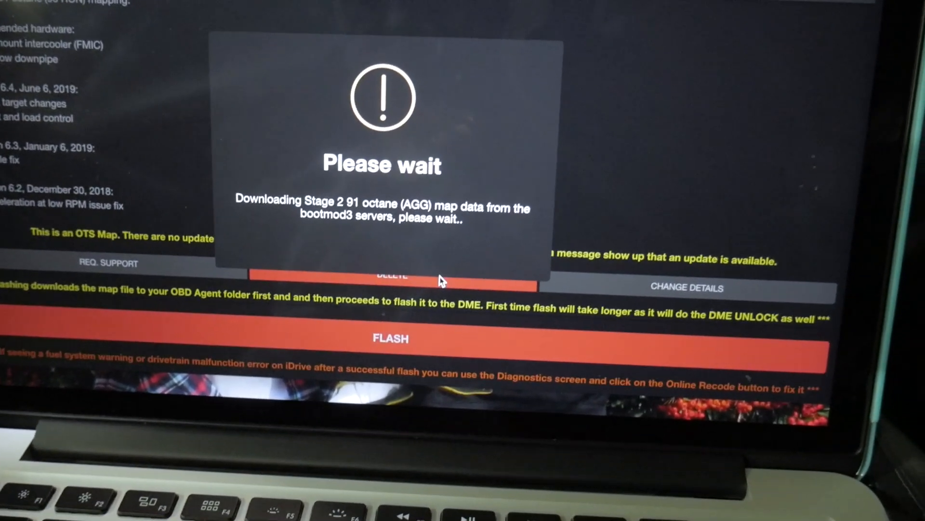